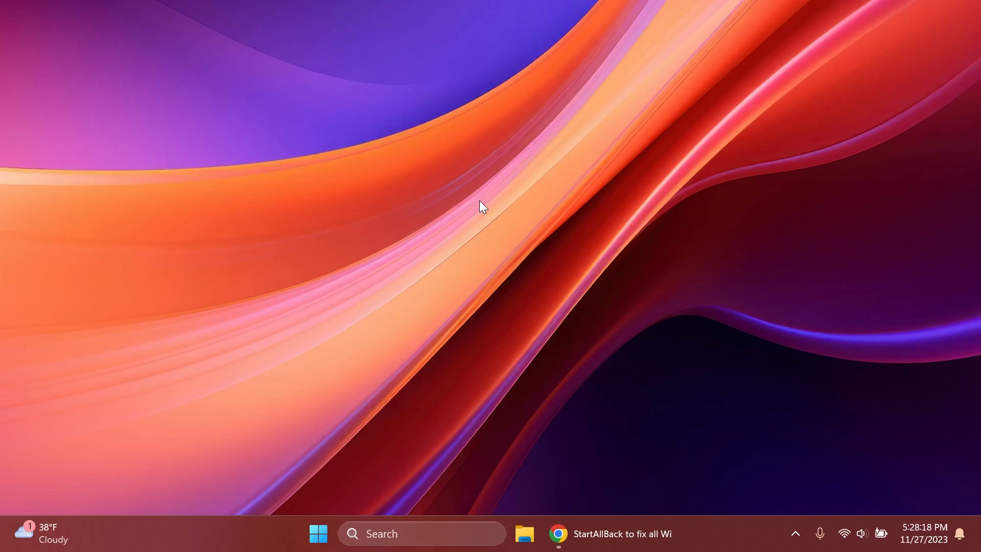
Download the StartAllBack v3.6.16 installer from the startallback.com page in Chrome
key(Win+r)
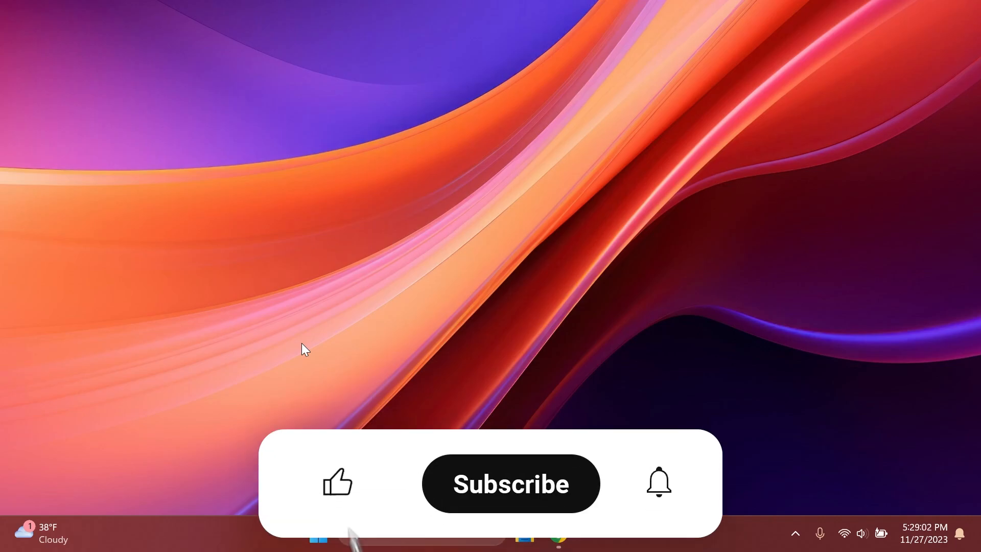
click(336, 483)
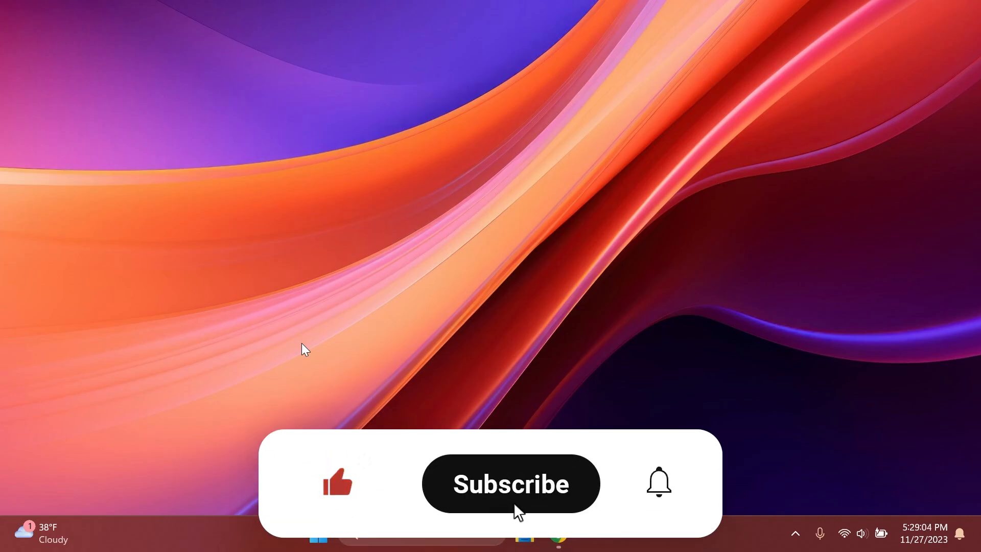
click(511, 482)
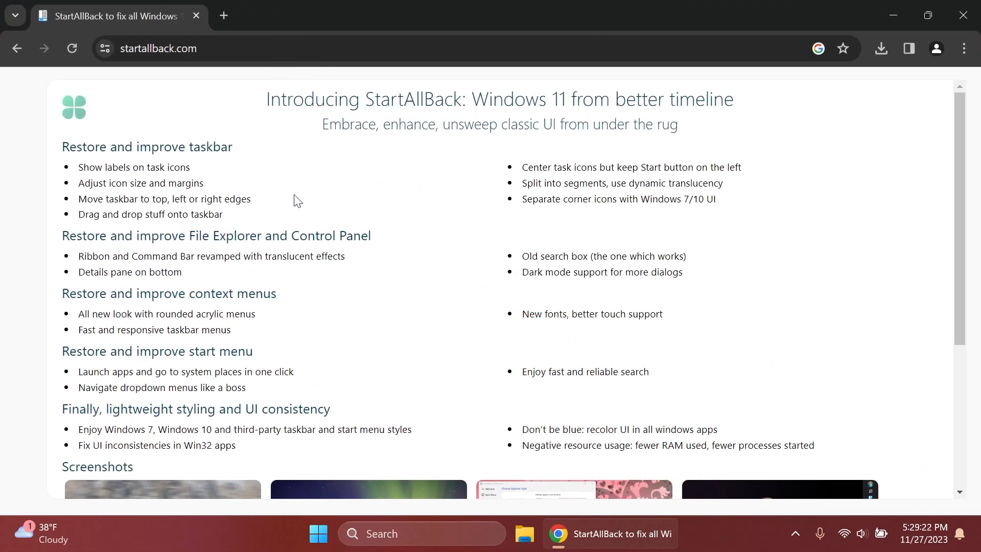
scroll(down, 3)
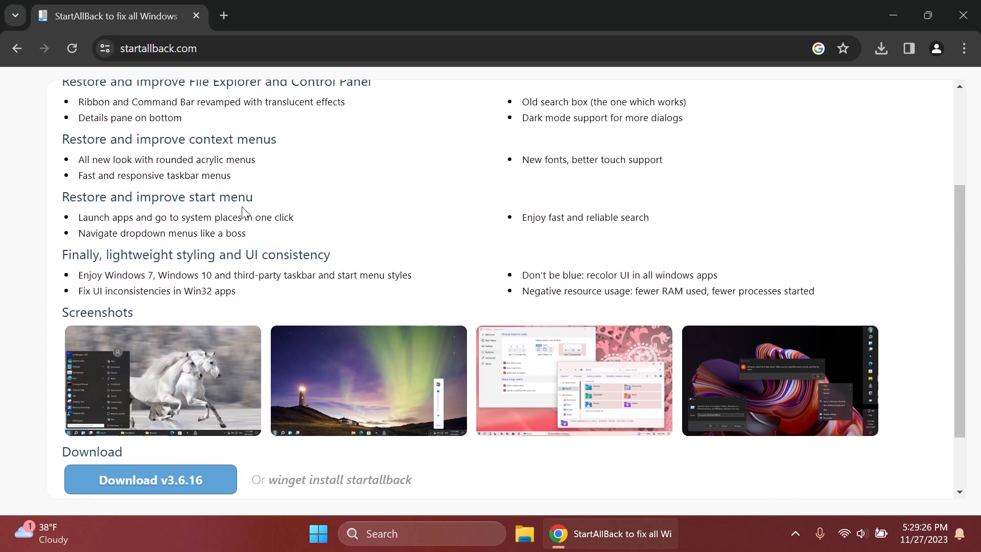
scroll(down, 3)
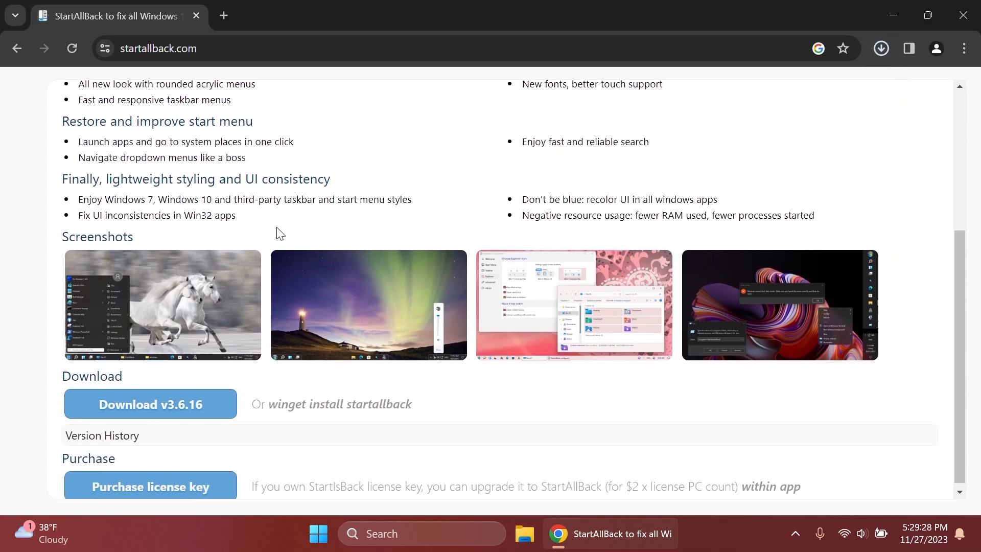
click(880, 48)
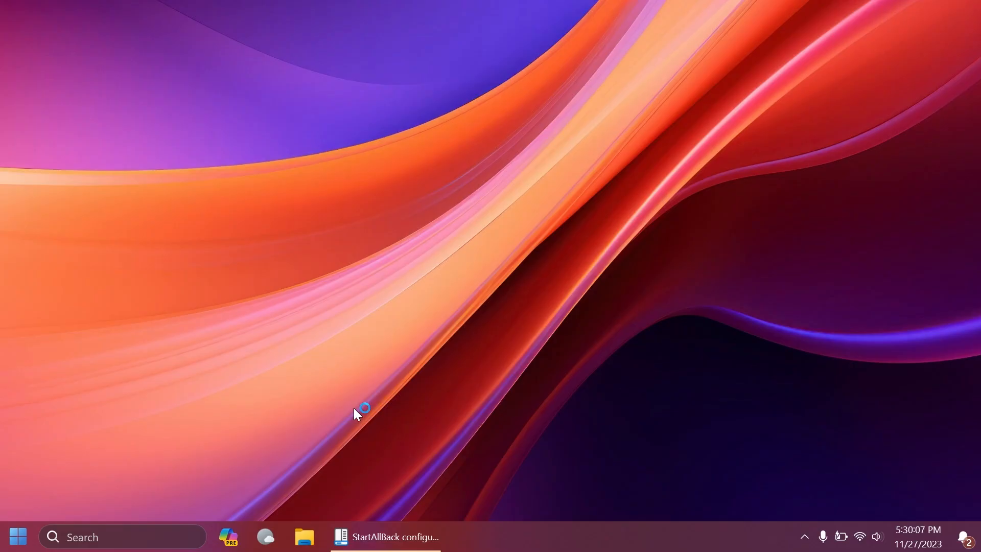
mouse_move(557, 544)
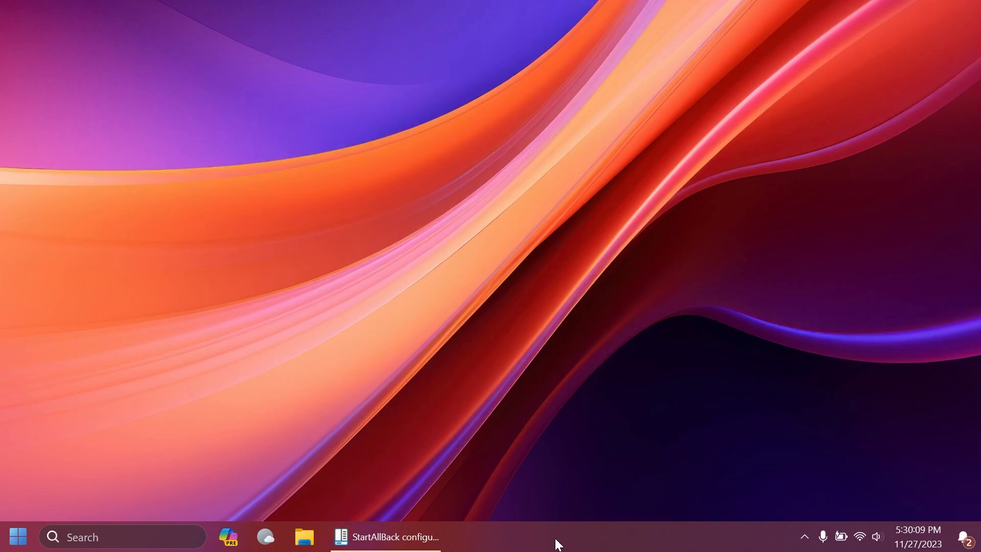
mouse_move(483, 493)
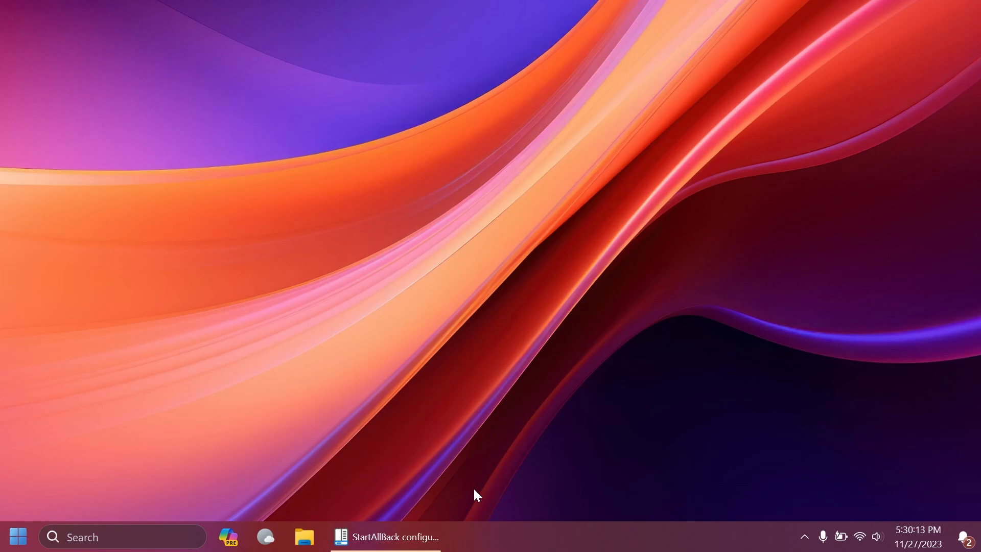
Open StartAllBack's Windows 7-style classic Start menu from the taskbar
click(16, 536)
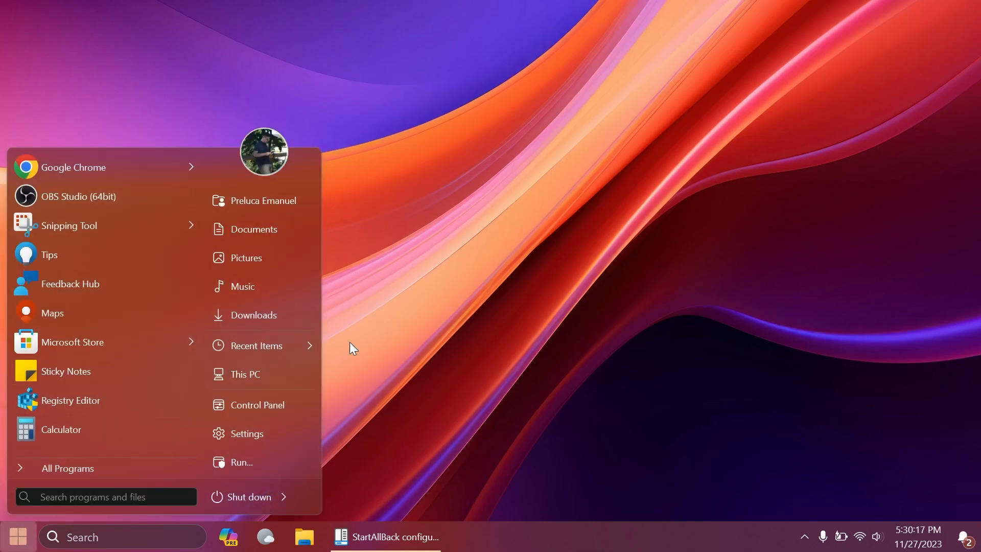
Switch off 'Use enhanced classic taskbar' and 'Use enhanced classic start menu' in StartAllBack
click(385, 536)
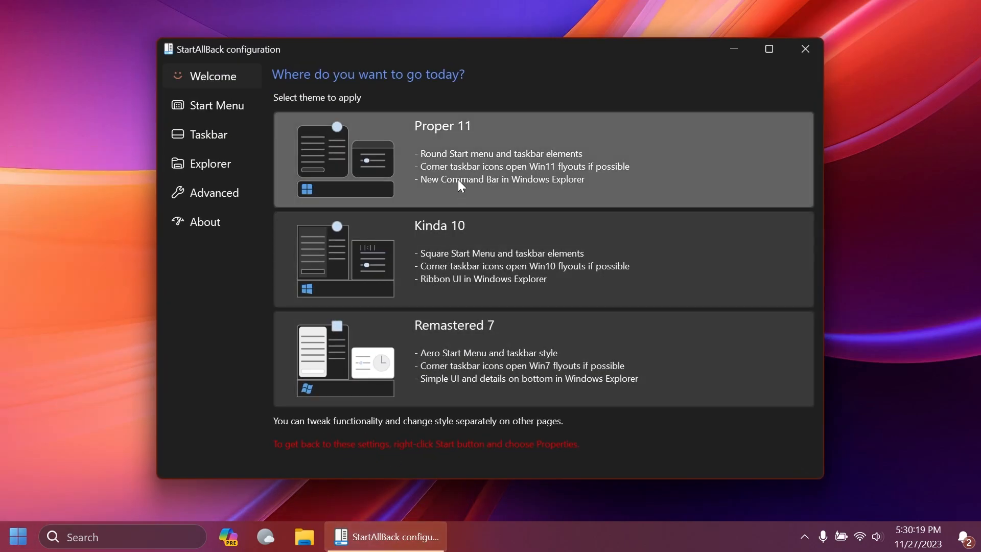
click(207, 134)
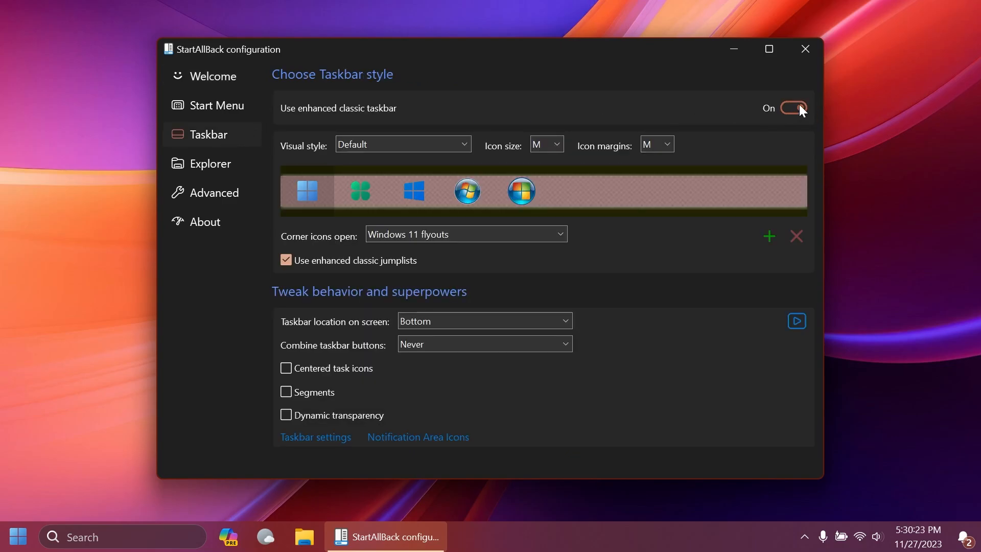
click(793, 108)
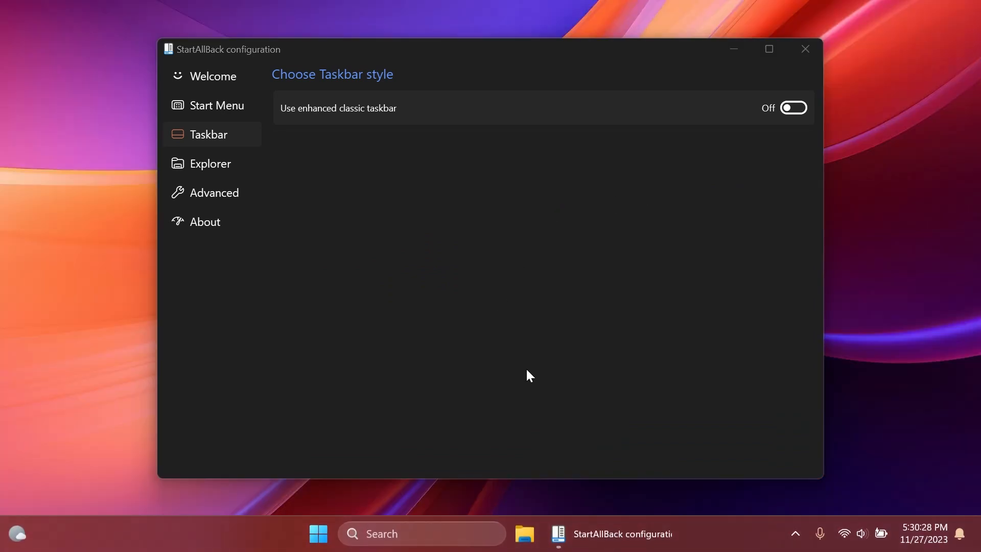
mouse_move(214, 192)
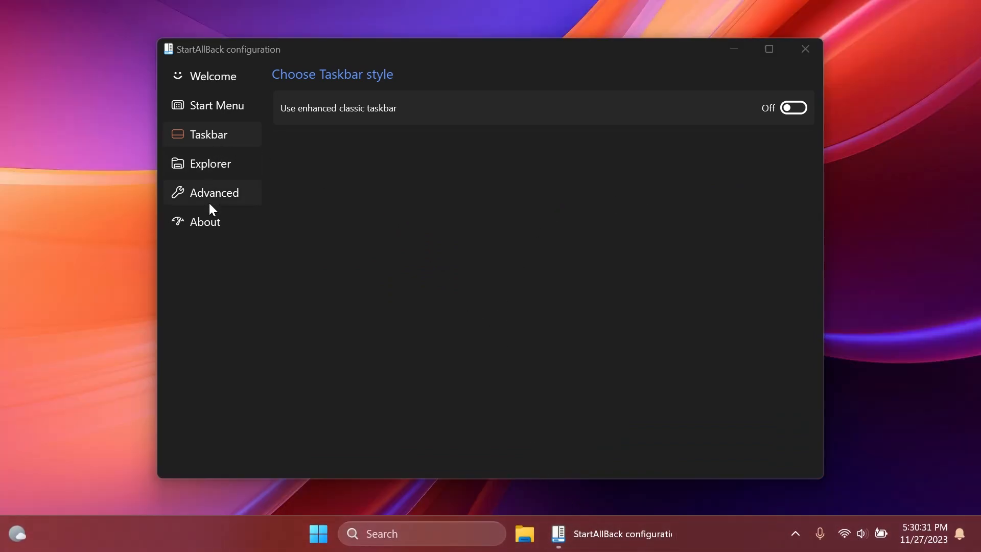
click(216, 105)
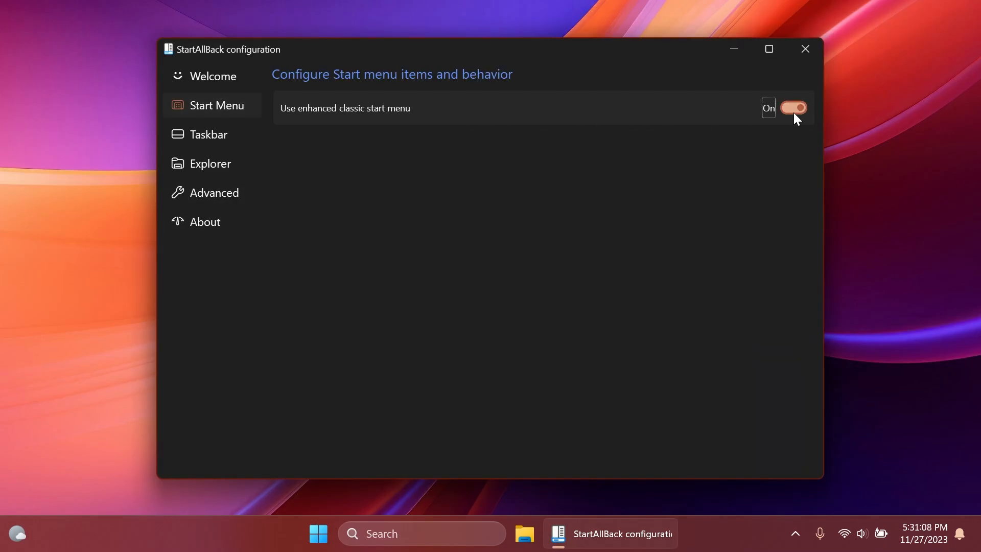
click(793, 108)
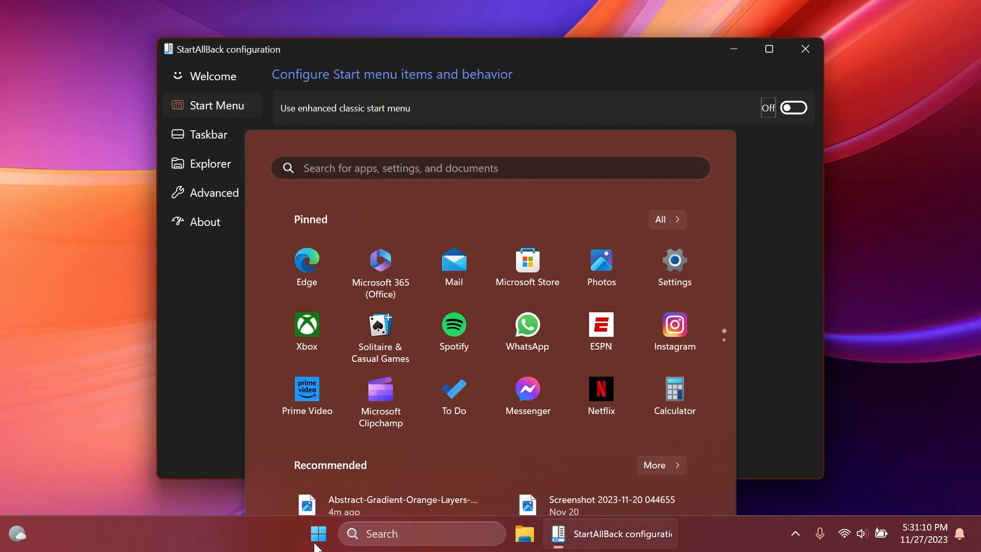
click(318, 532)
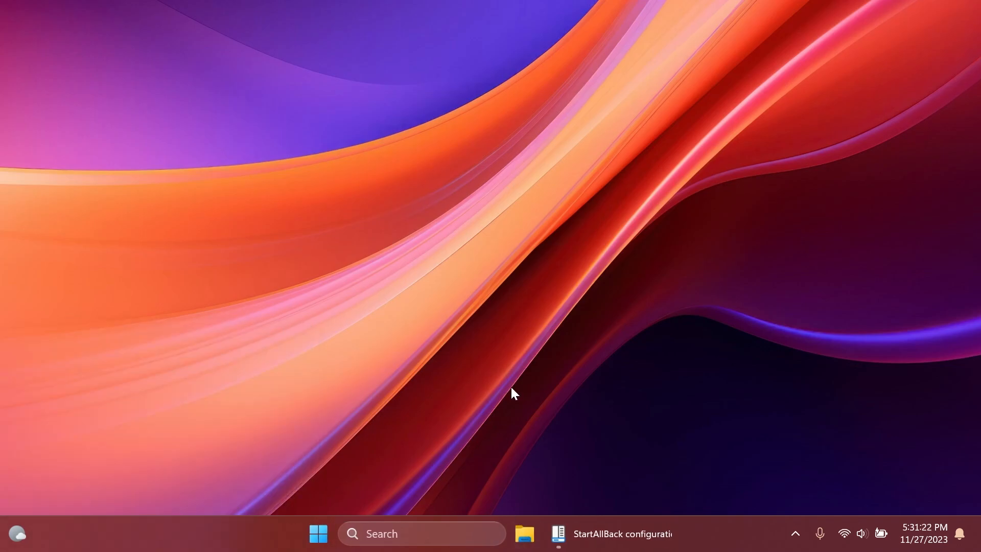
Copy the forest river wallpaper from Pictures into Windows 11 Beta (E:), granting access permission
click(523, 533)
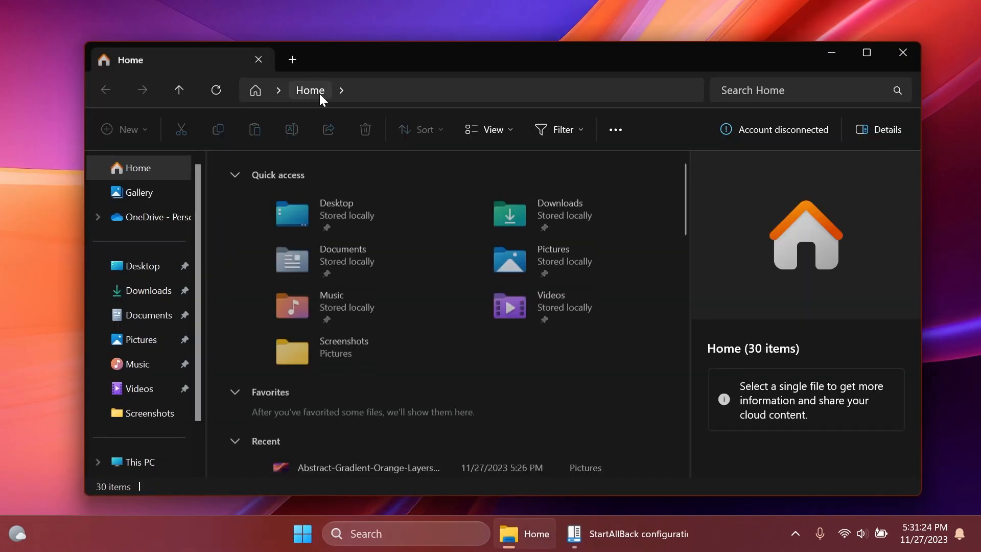
click(142, 339)
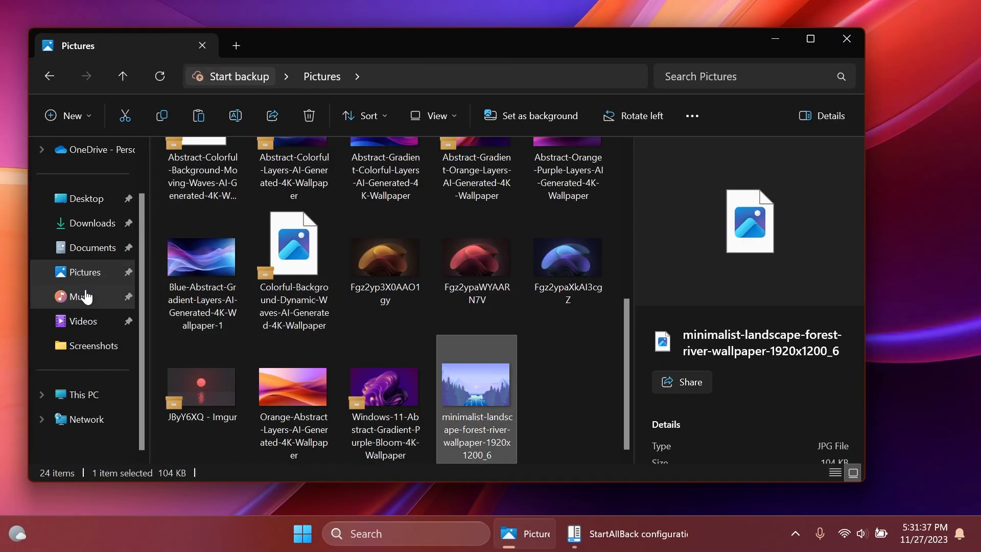
click(84, 394)
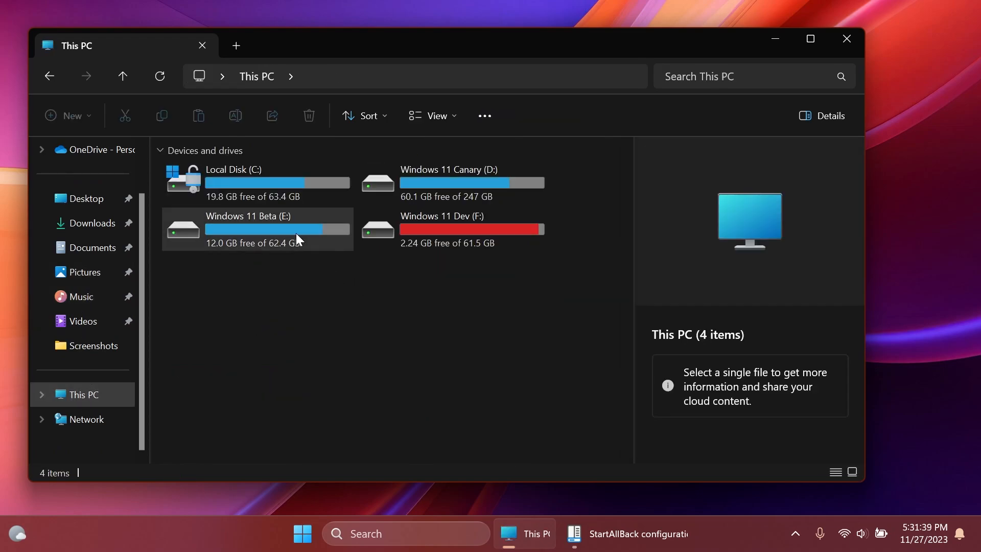
double_click(248, 228)
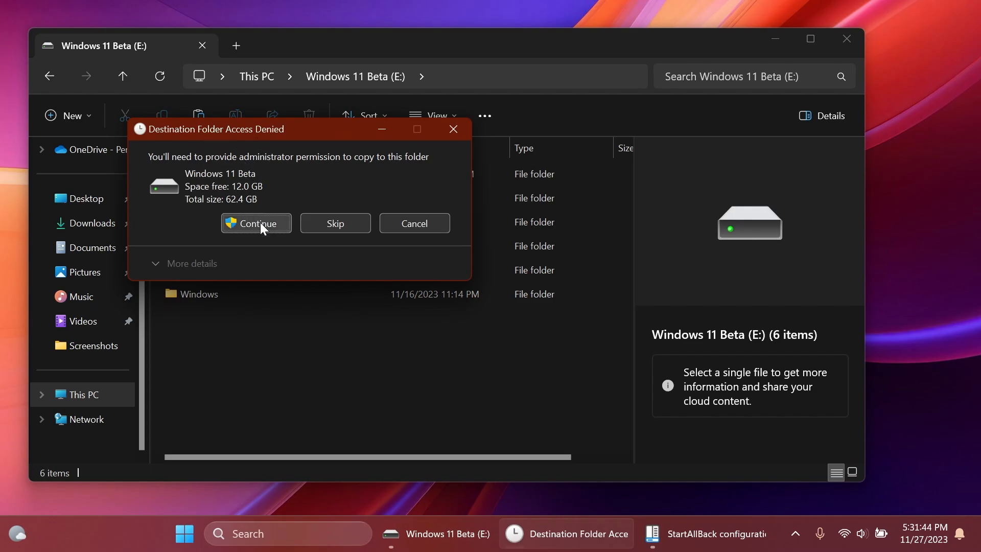
click(255, 223)
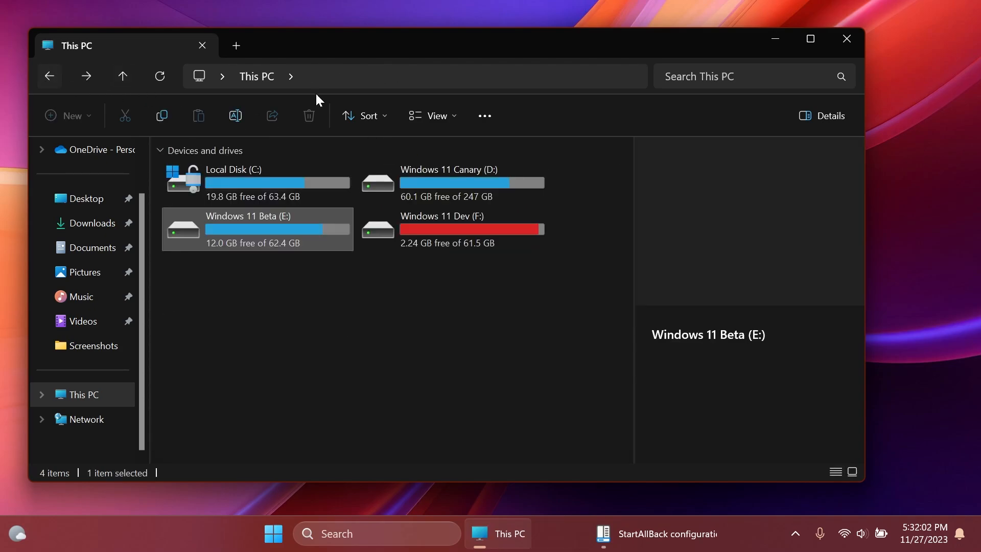
Close the This PC window and relaunch File Explorer from the taskbar
click(846, 38)
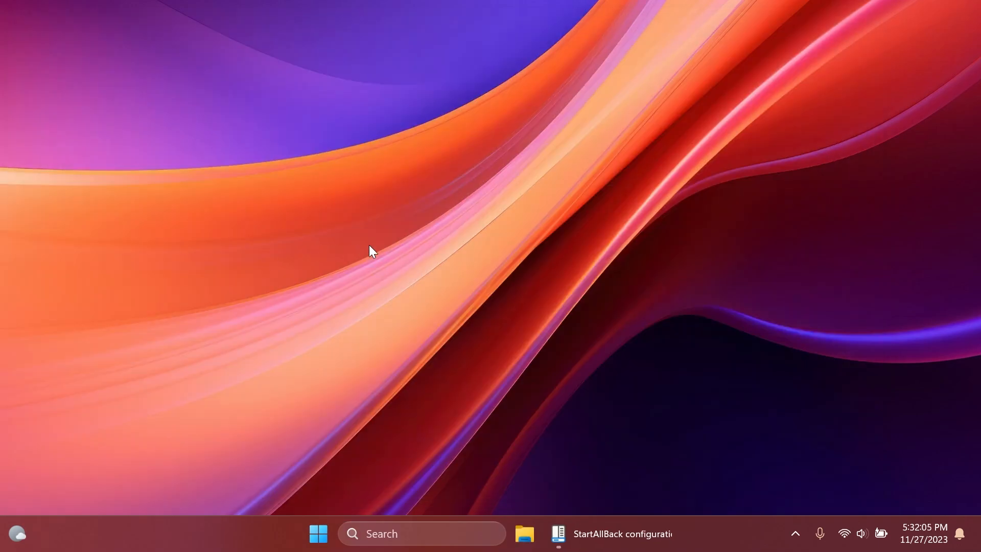
click(610, 533)
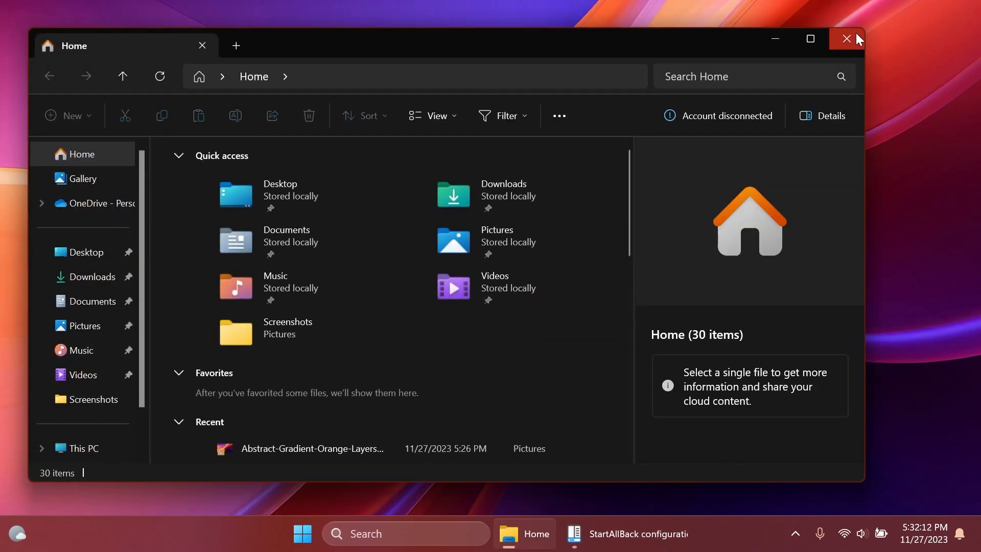
Switch between the Tools and General tabs of the Windows 11 Dev (F:) properties
click(846, 39)
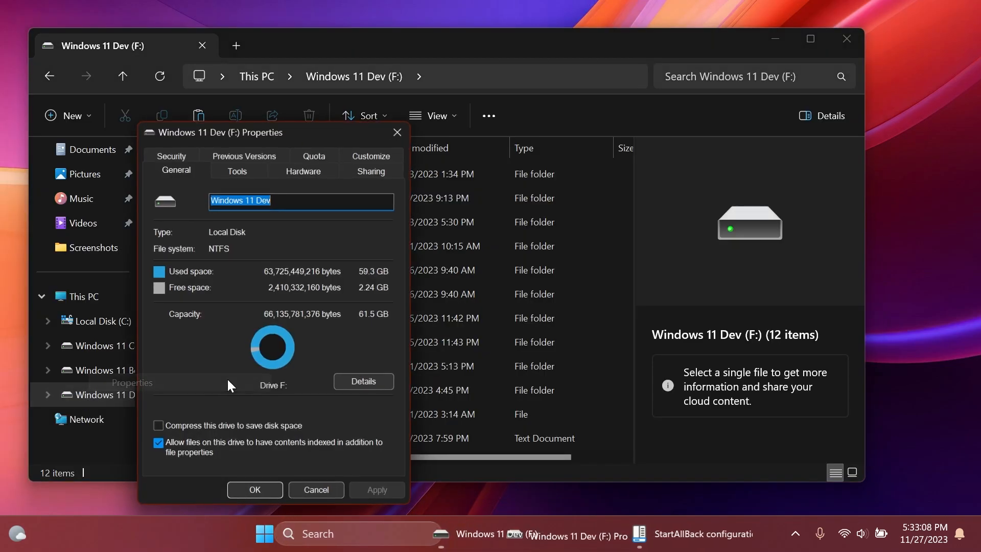
click(237, 172)
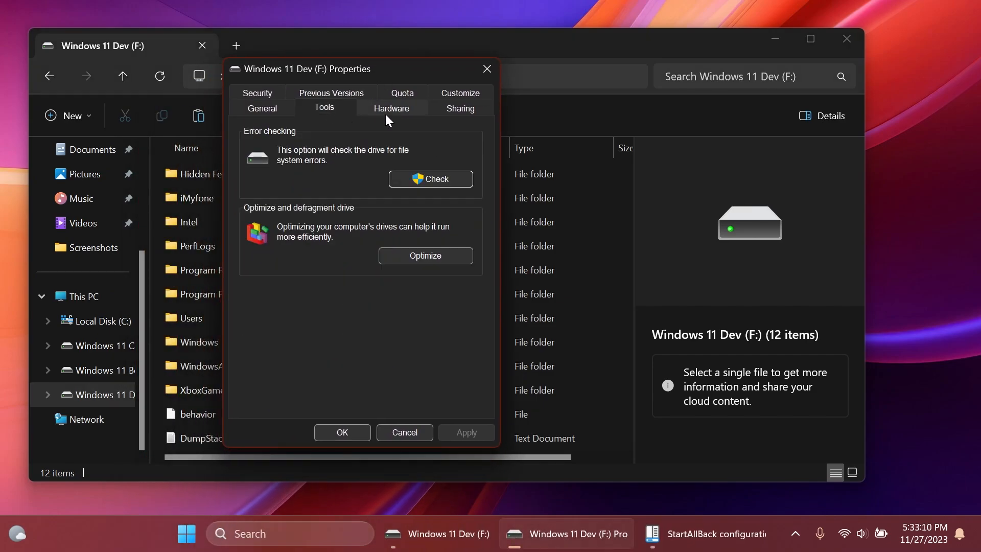
click(261, 107)
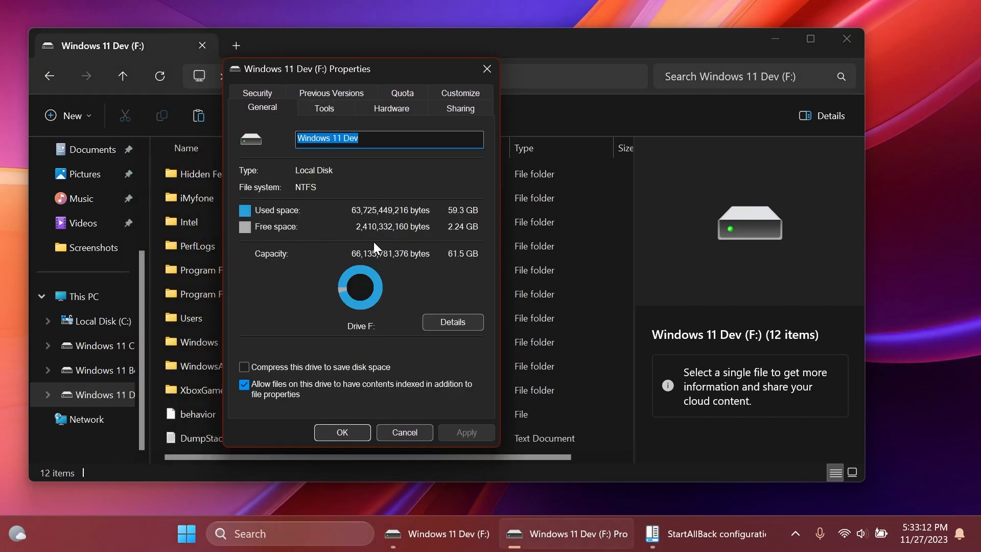
click(323, 108)
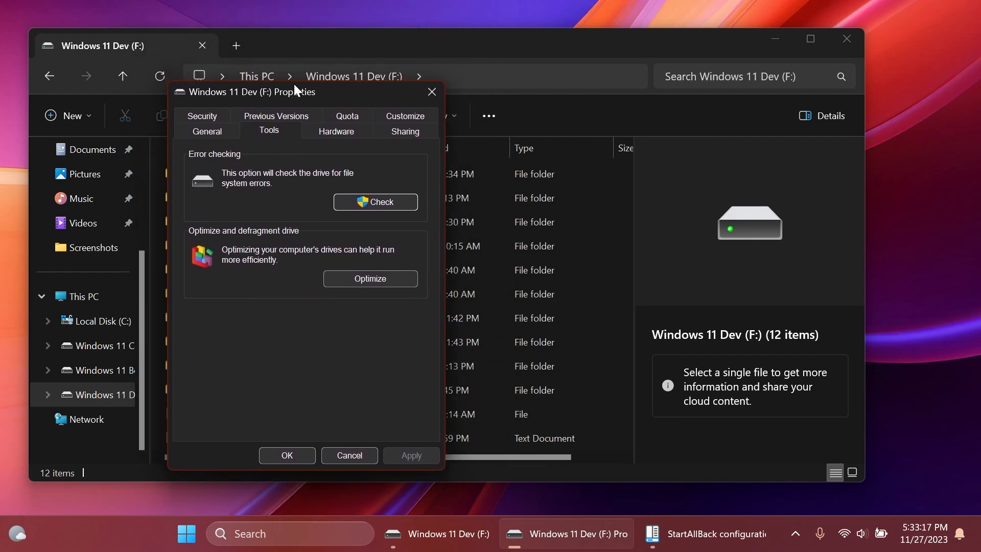
mouse_move(298, 198)
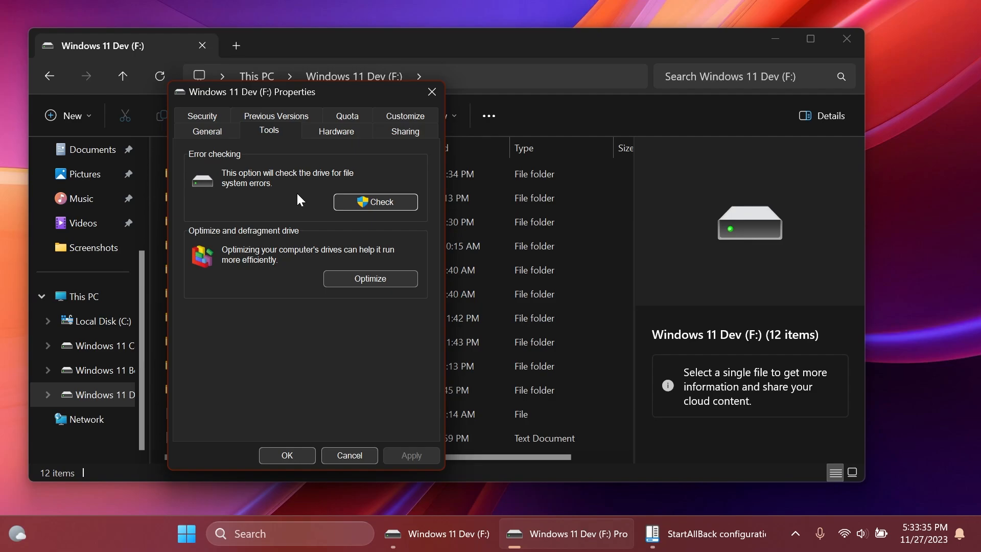
mouse_move(342, 98)
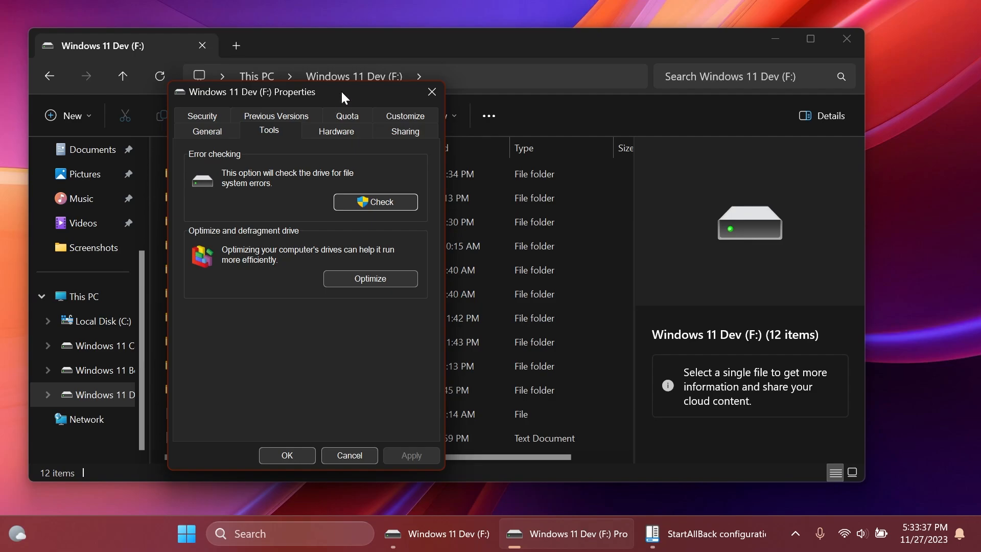
mouse_move(420, 94)
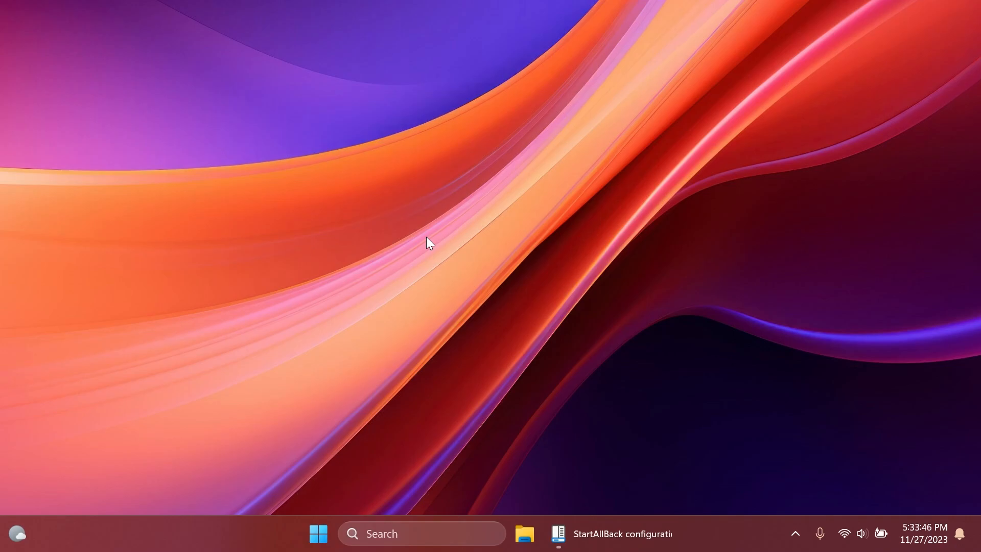
click(619, 533)
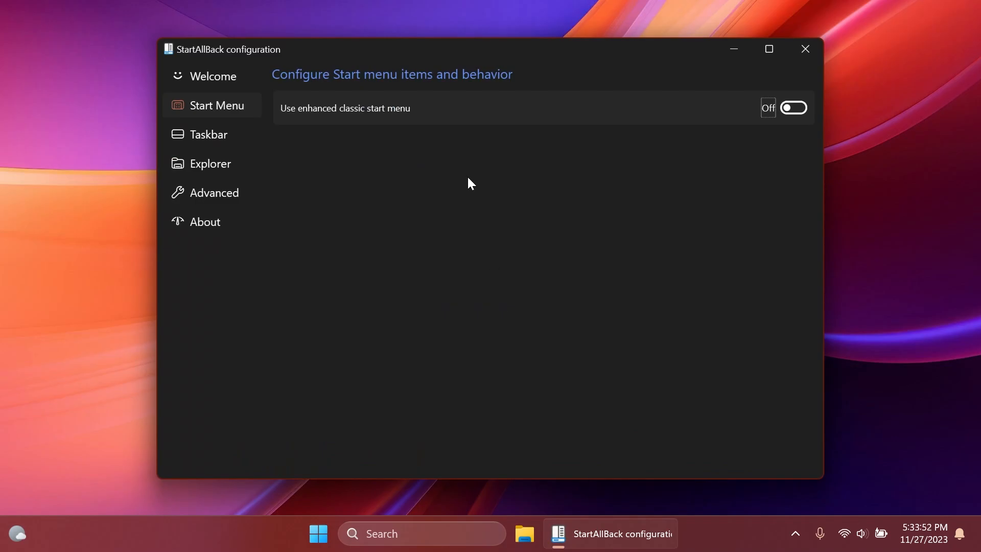
click(805, 49)
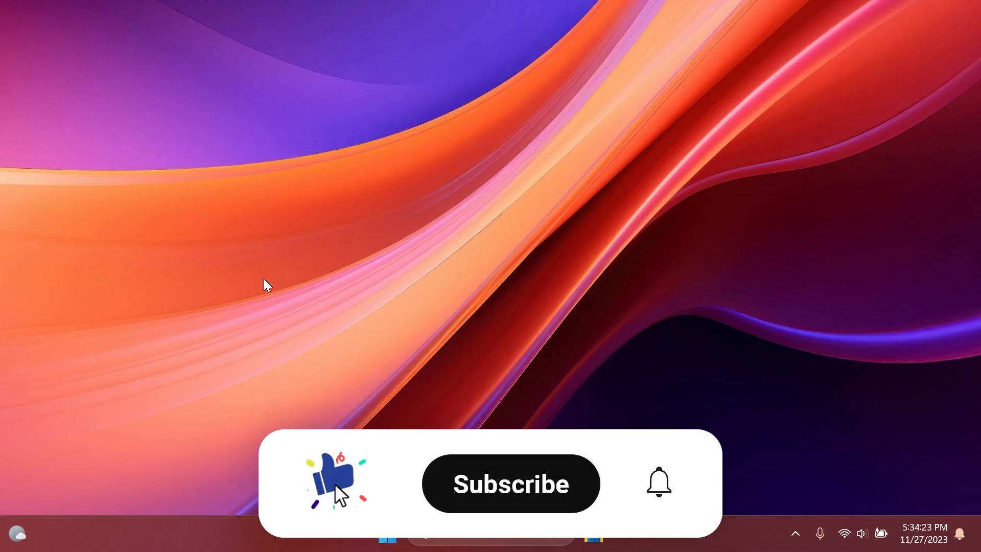
click(509, 483)
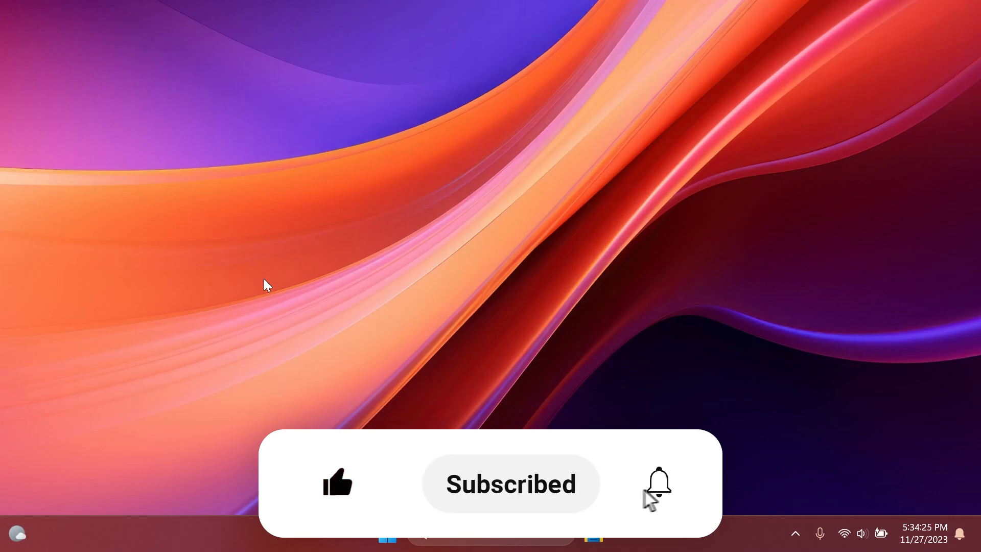